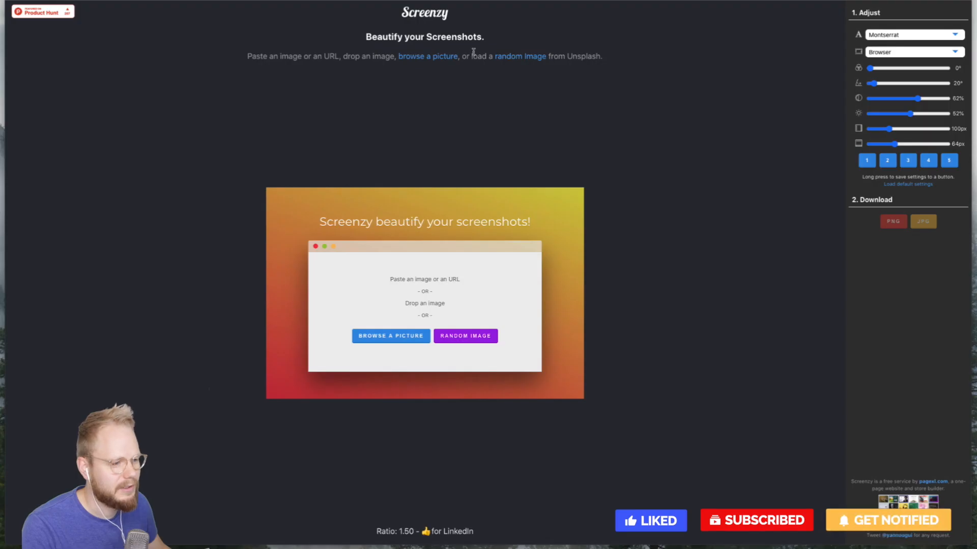
pyautogui.moveTo(352, 302)
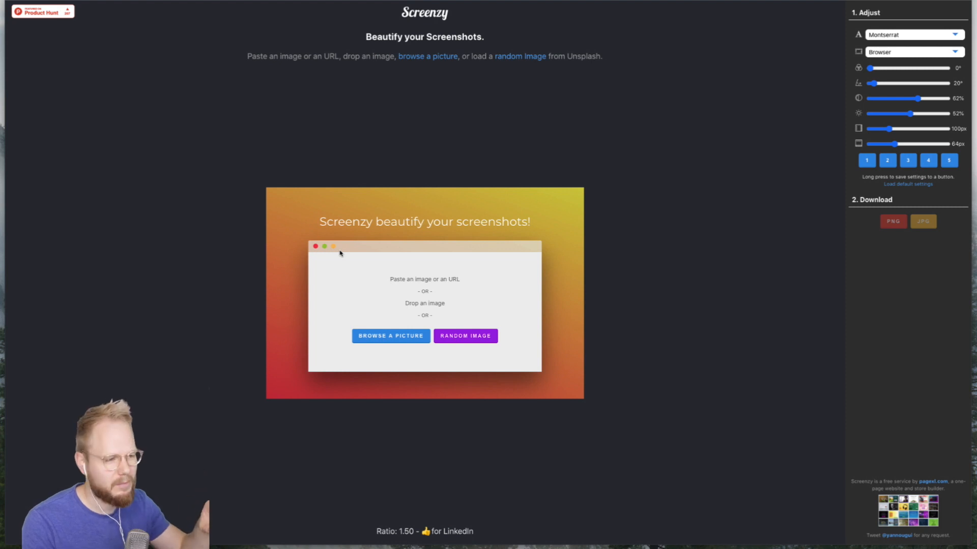
pyautogui.moveTo(342, 263)
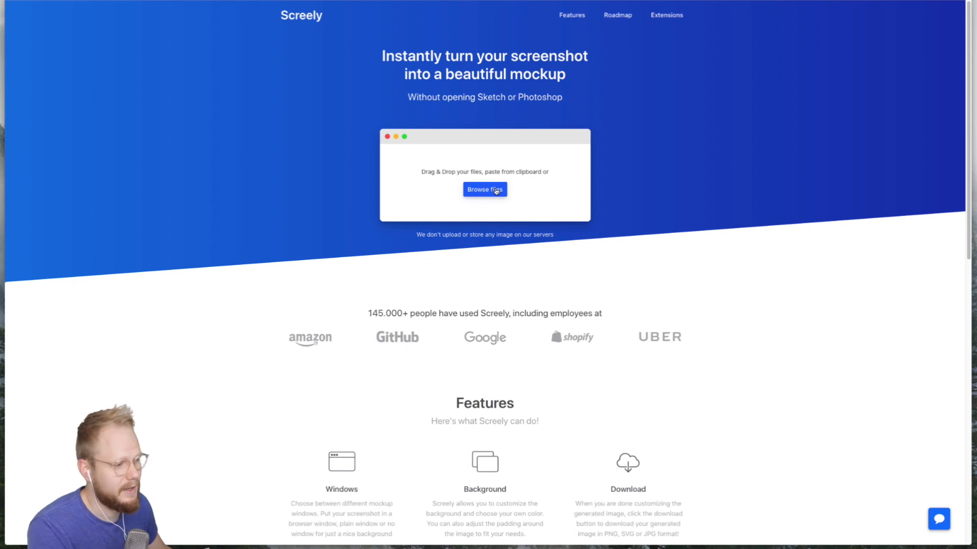
# Upload the Account Upgrade screenshot into Screely and set the window type to Plain Window.
pyautogui.click(485, 189)
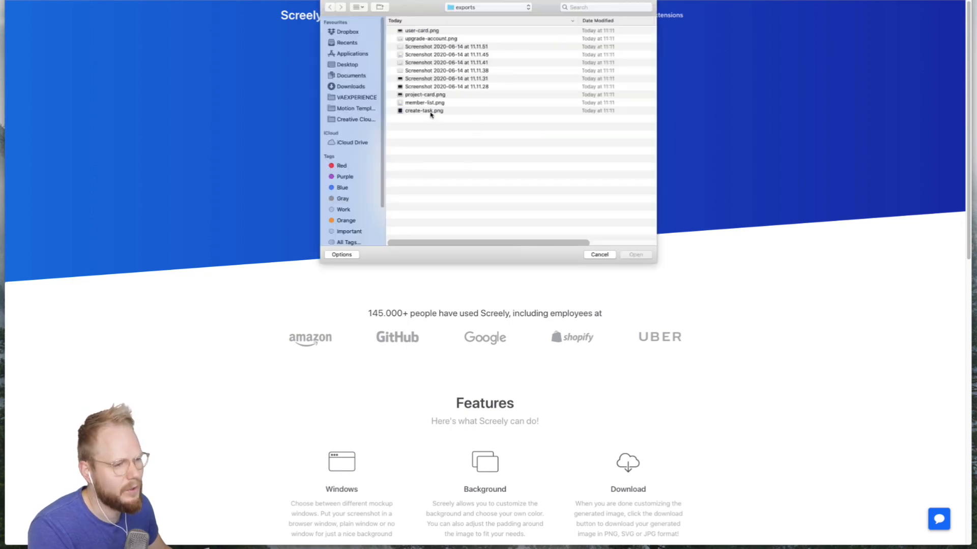
pyautogui.click(446, 62)
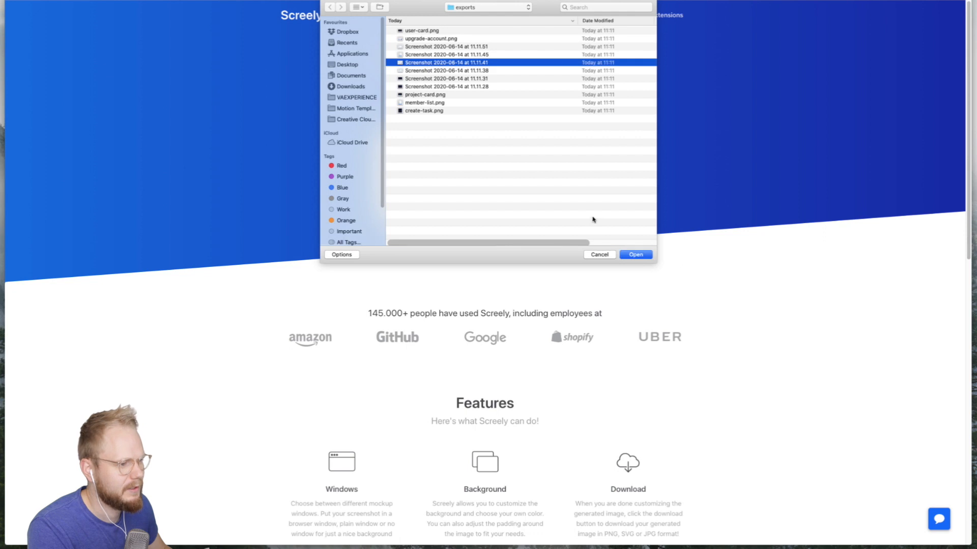
pyautogui.click(635, 254)
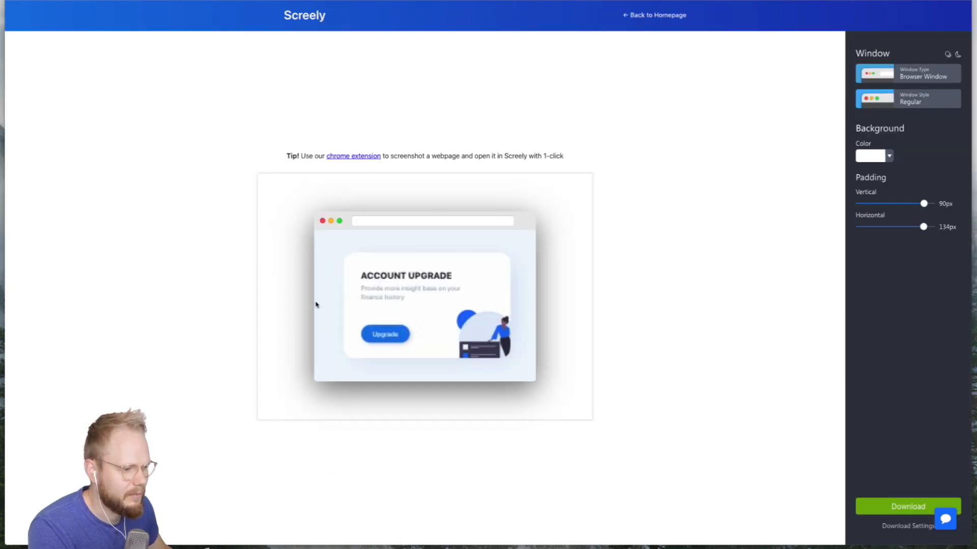
pyautogui.click(907, 73)
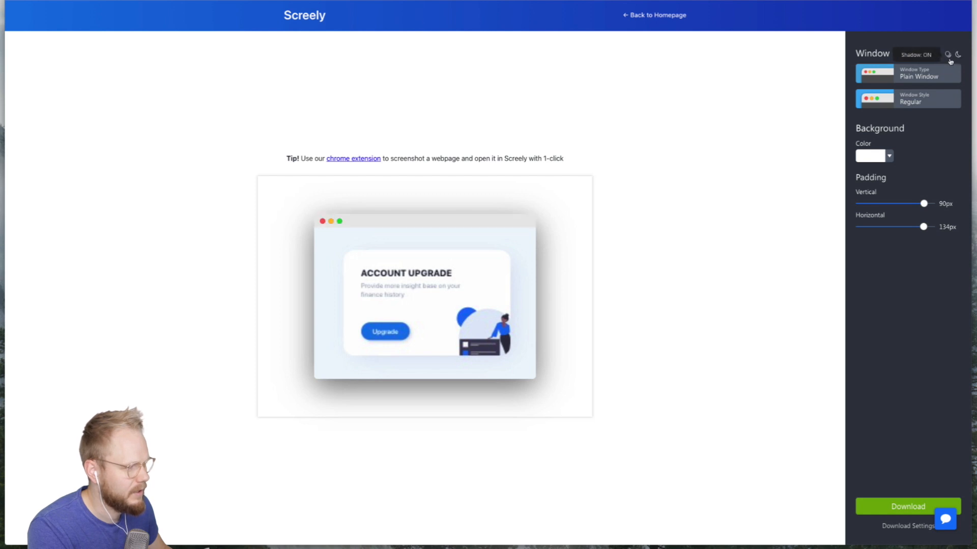
pyautogui.click(946, 54)
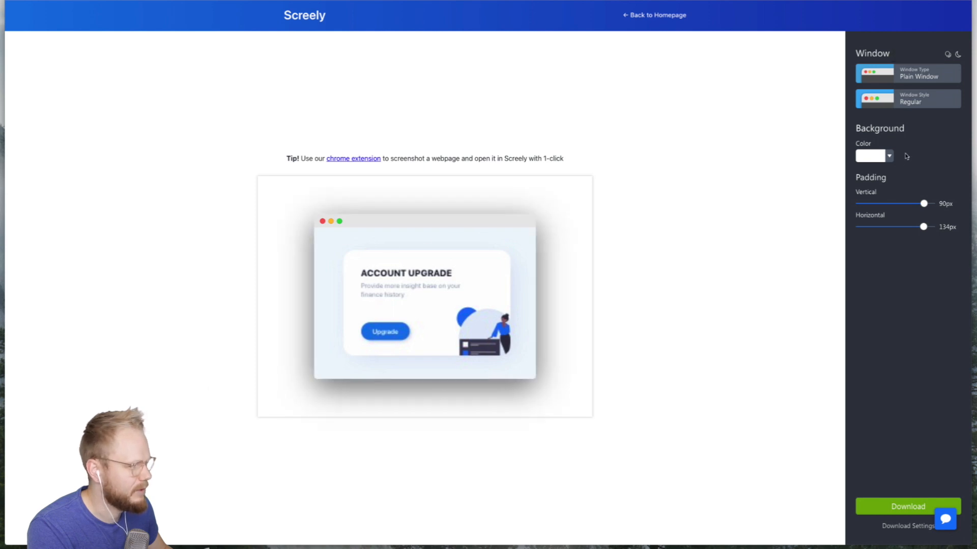
# Give the mockup a light blue background and push the padding to maximum.
pyautogui.click(872, 155)
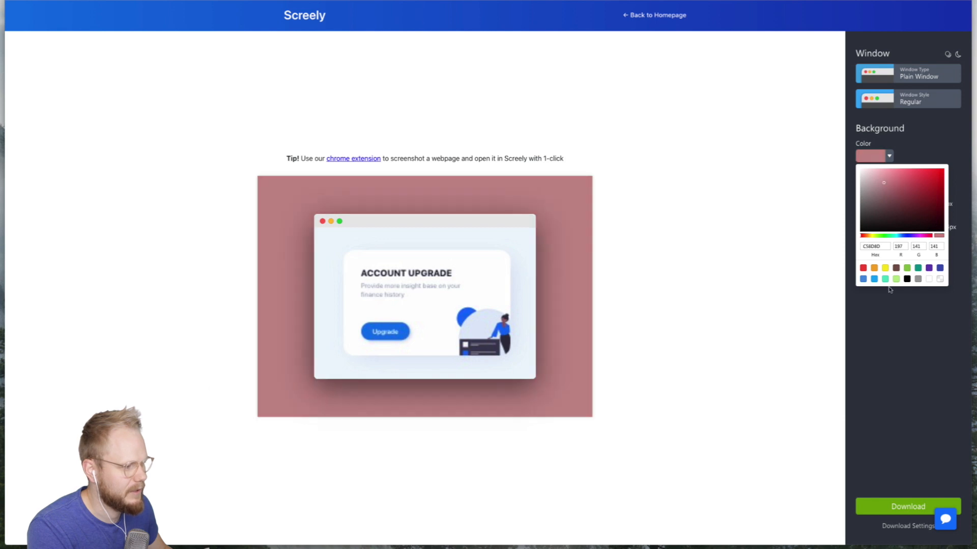
pyautogui.click(862, 279)
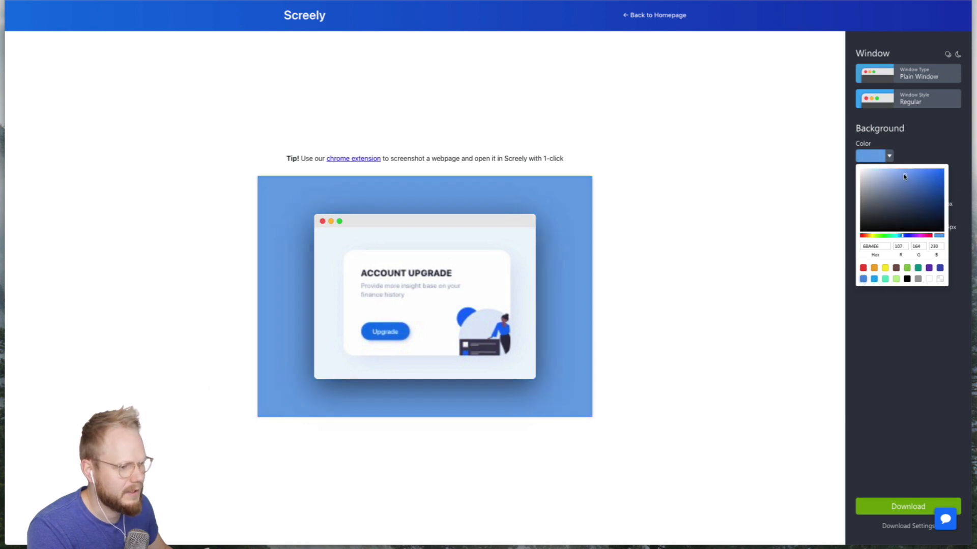
pyautogui.click(872, 172)
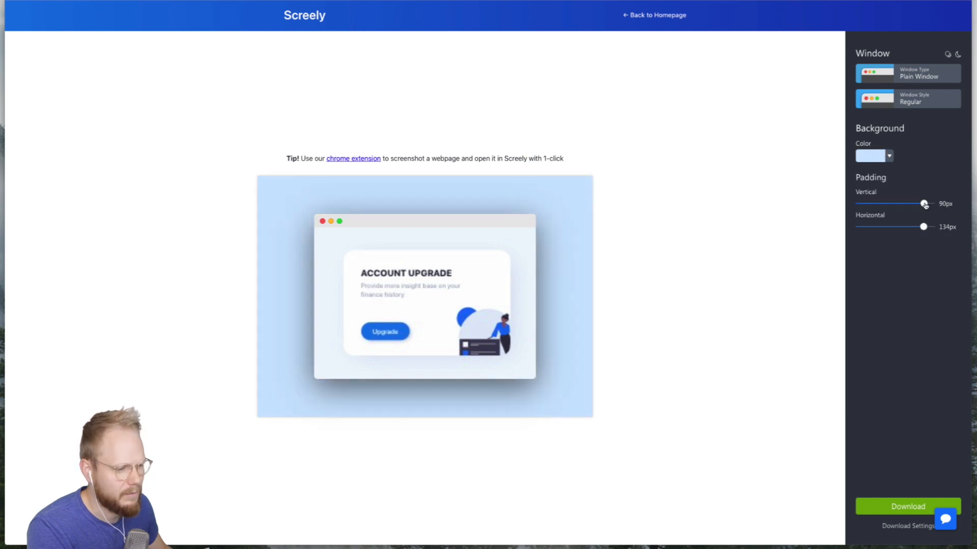
pyautogui.moveTo(924, 203); pyautogui.dragTo(930, 204)
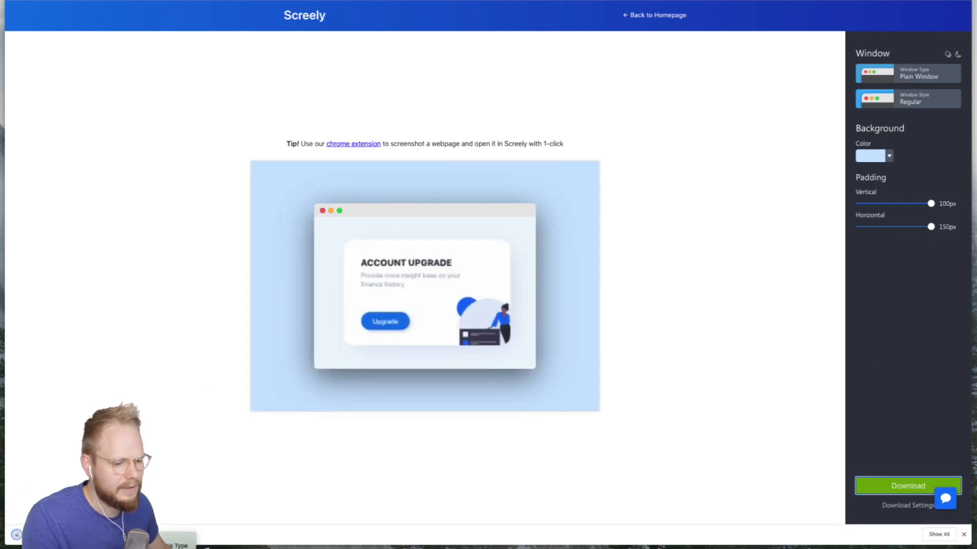
# Open the downloaded light blue Account Upgrade mockup to preview it.
pyautogui.click(907, 486)
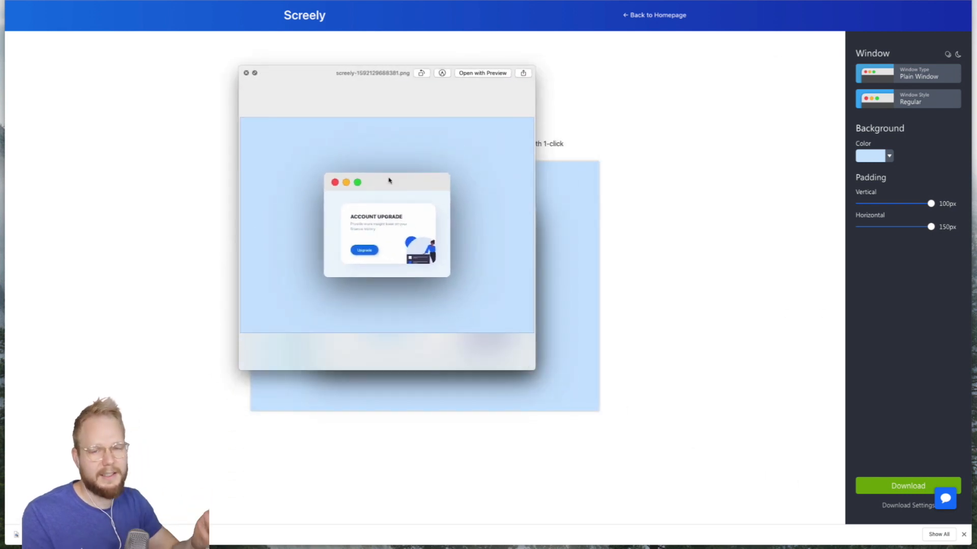
pyautogui.moveTo(406, 197)
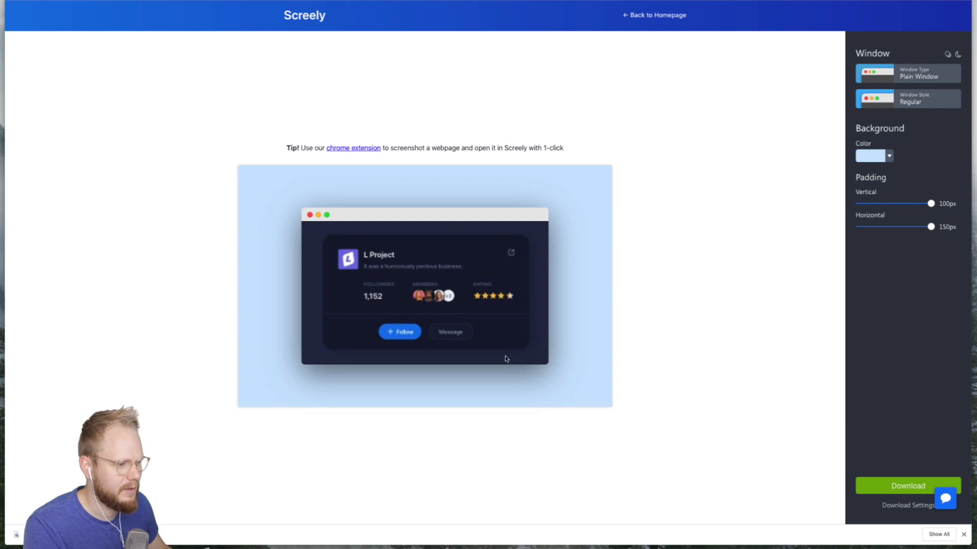
# Make the L Project window dark with grey control dots on a dark red background.
pyautogui.click(958, 54)
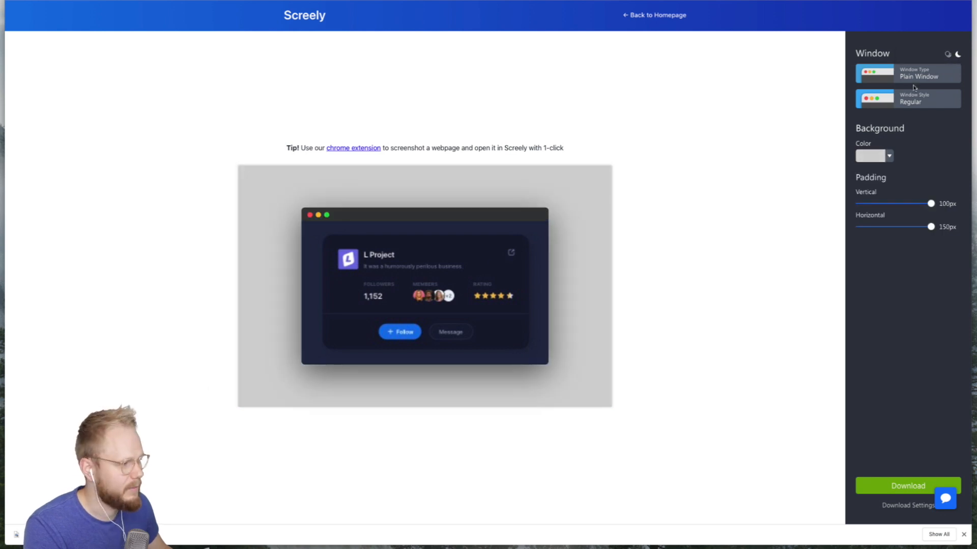
pyautogui.click(908, 98)
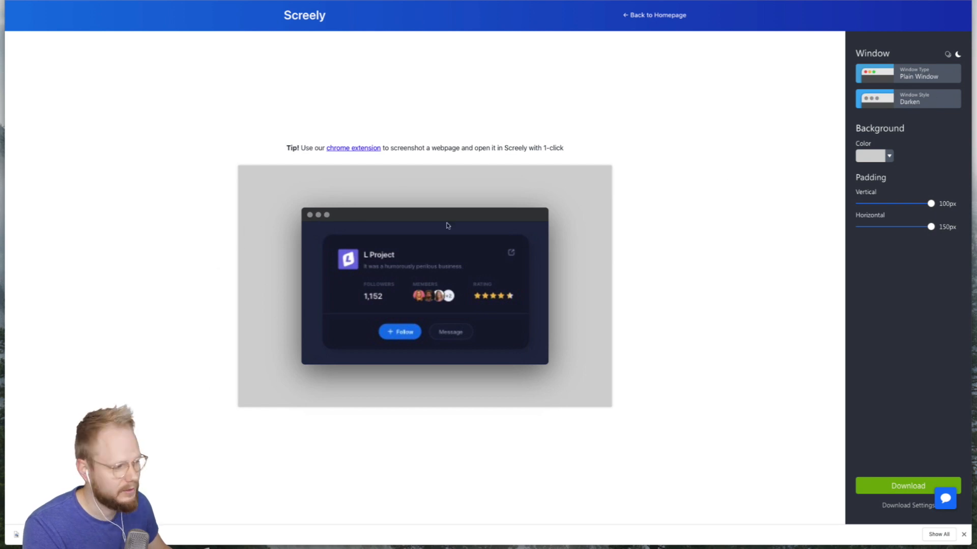
pyautogui.click(869, 156)
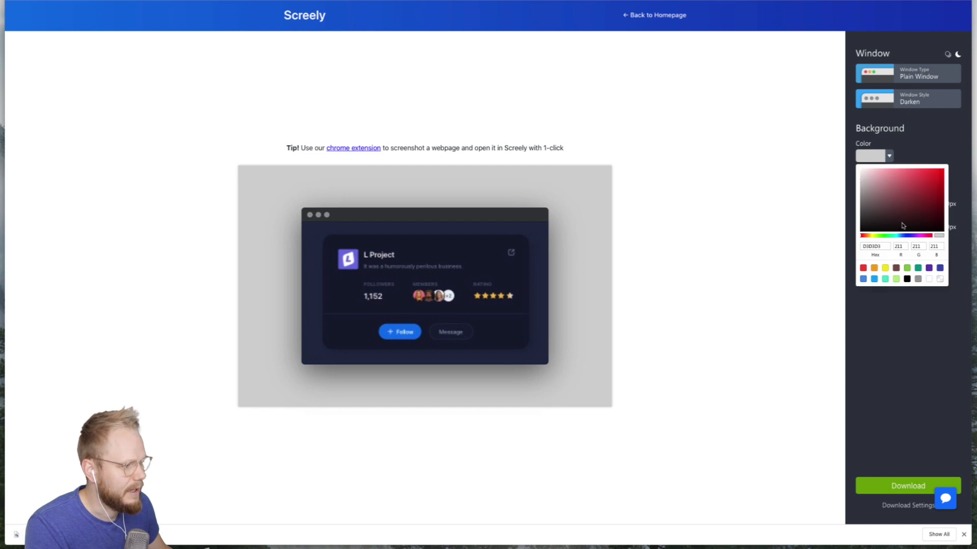
pyautogui.click(906, 279)
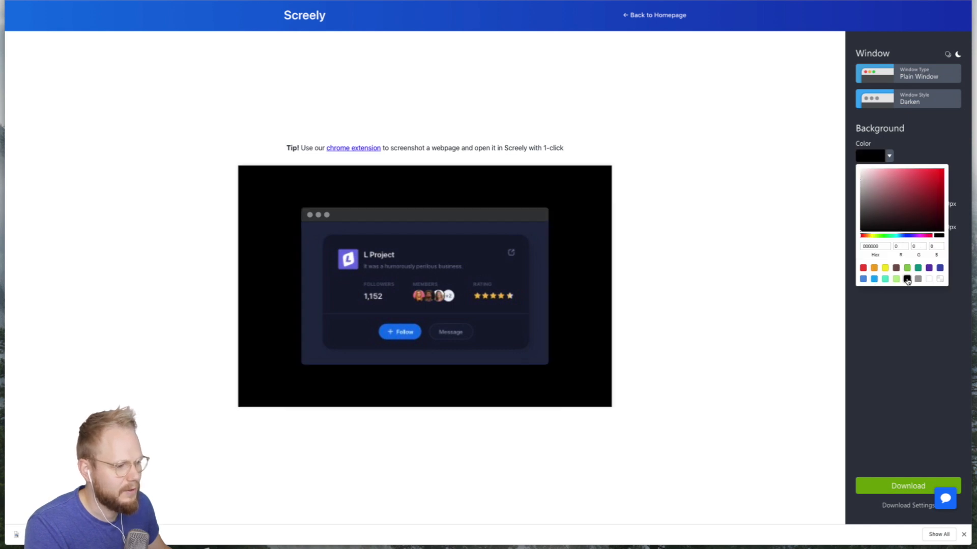
pyautogui.click(864, 211)
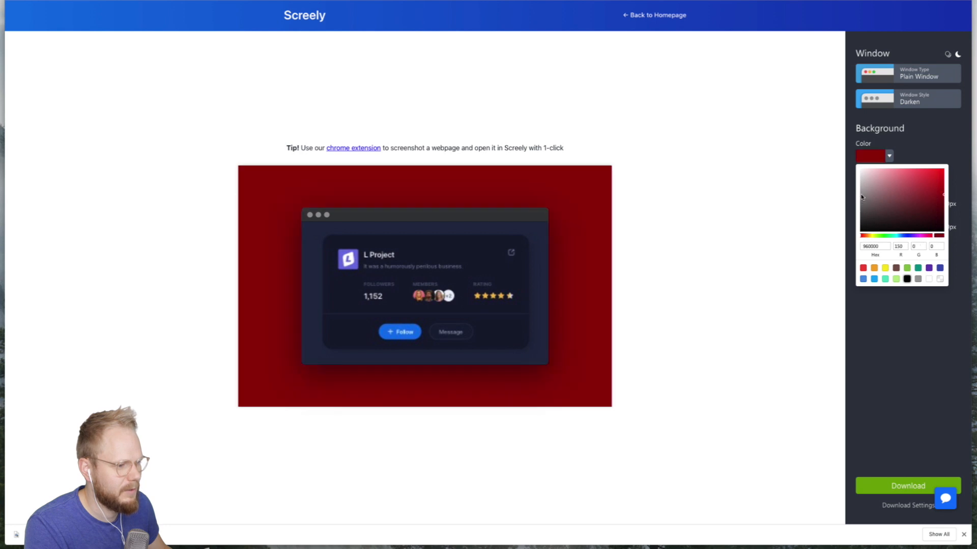
pyautogui.click(857, 169)
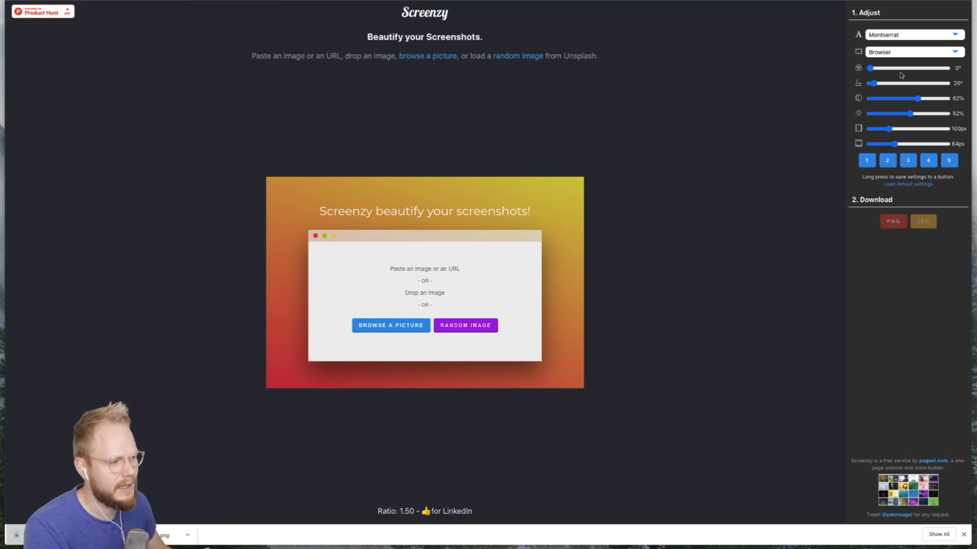
pyautogui.moveTo(896, 193)
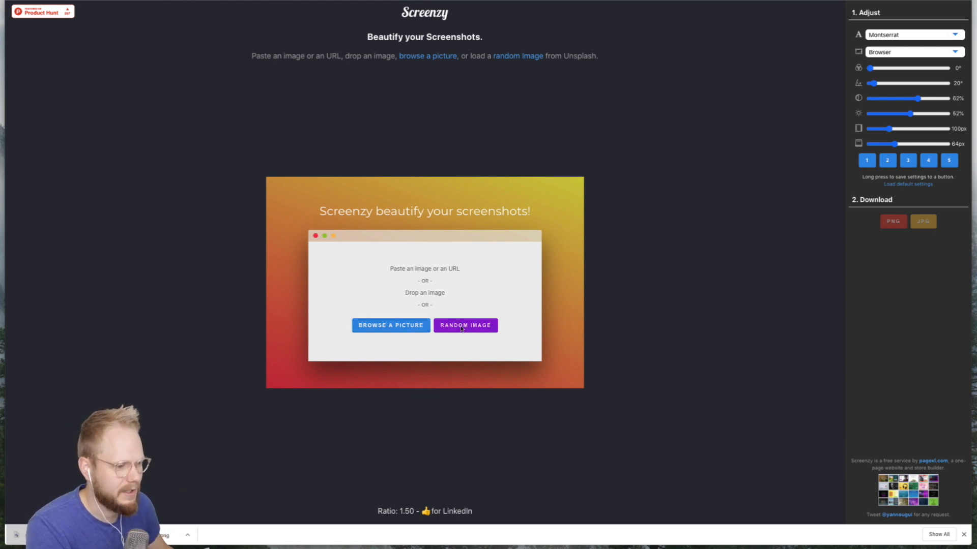
# Load a random bicycle photo into the browser frame mockup.
pyautogui.click(465, 325)
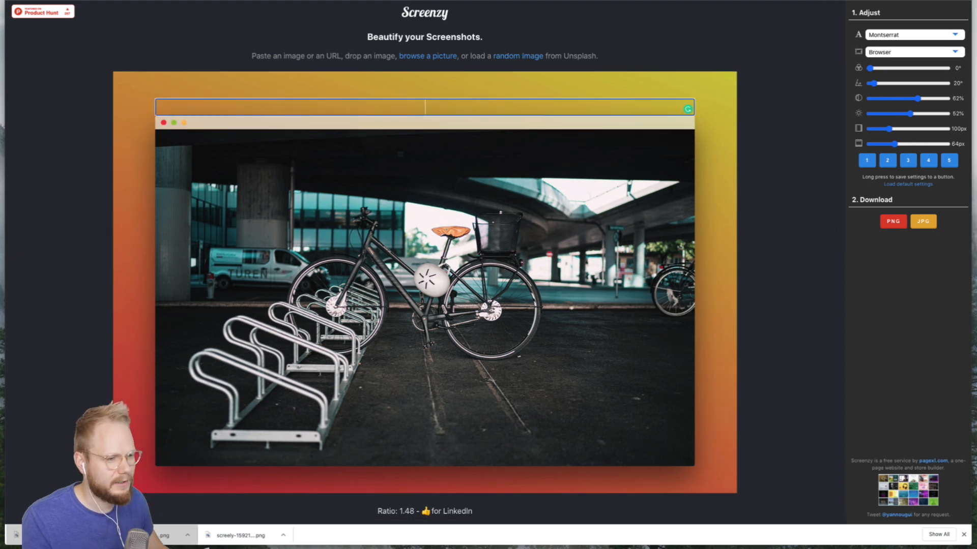
# Caption the bike photo 'Hello world', then try frame styles and settle on Rounded.
pyautogui.write('sf')
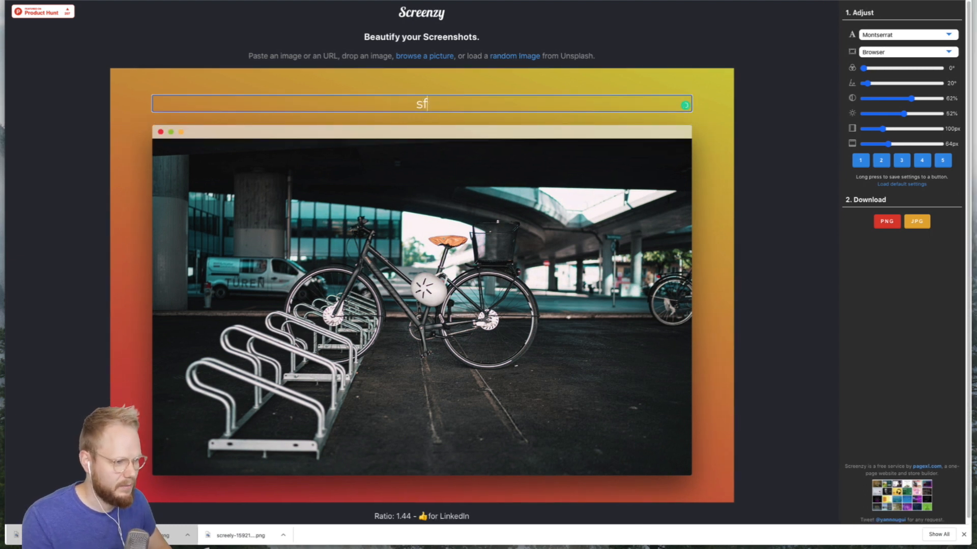
pyautogui.write('Hello world')
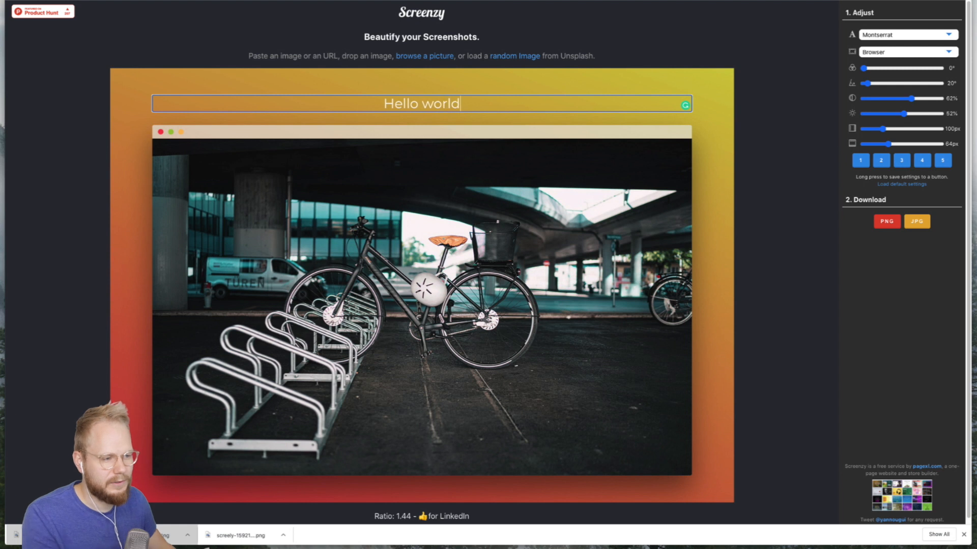
pyautogui.click(903, 52)
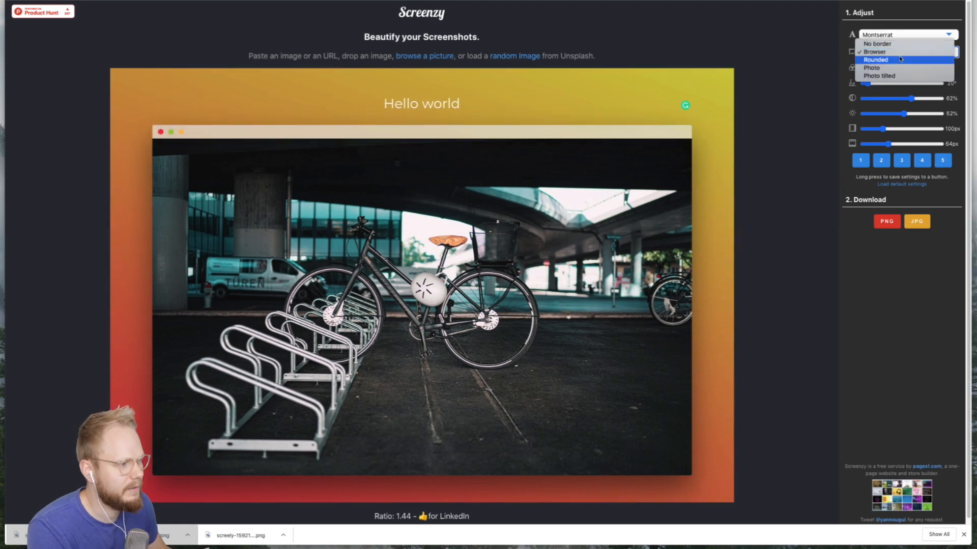
pyautogui.click(877, 43)
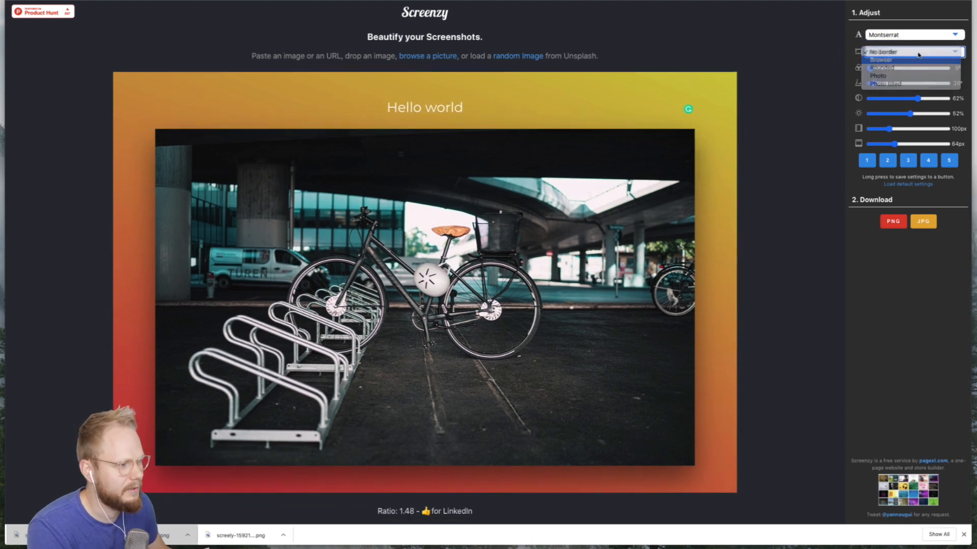
pyautogui.click(877, 75)
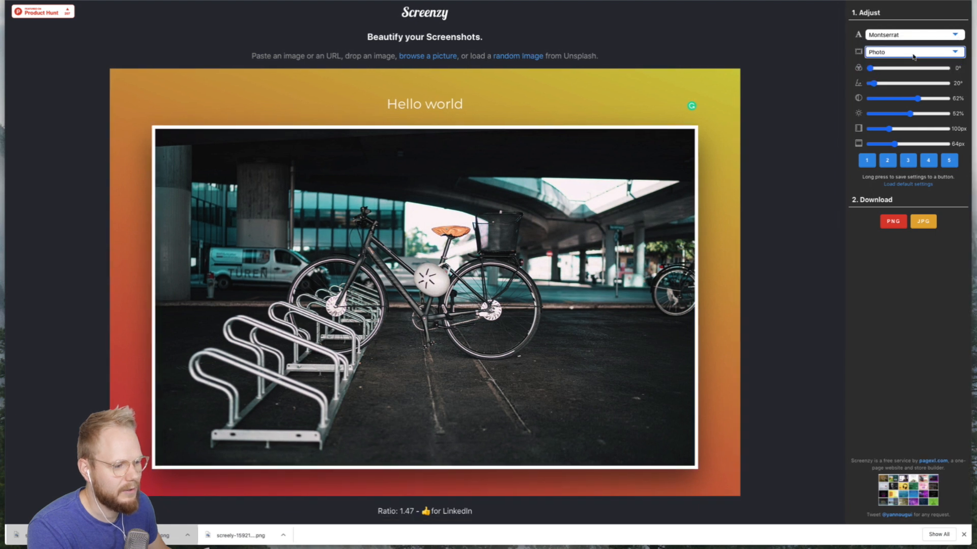
pyautogui.click(913, 52)
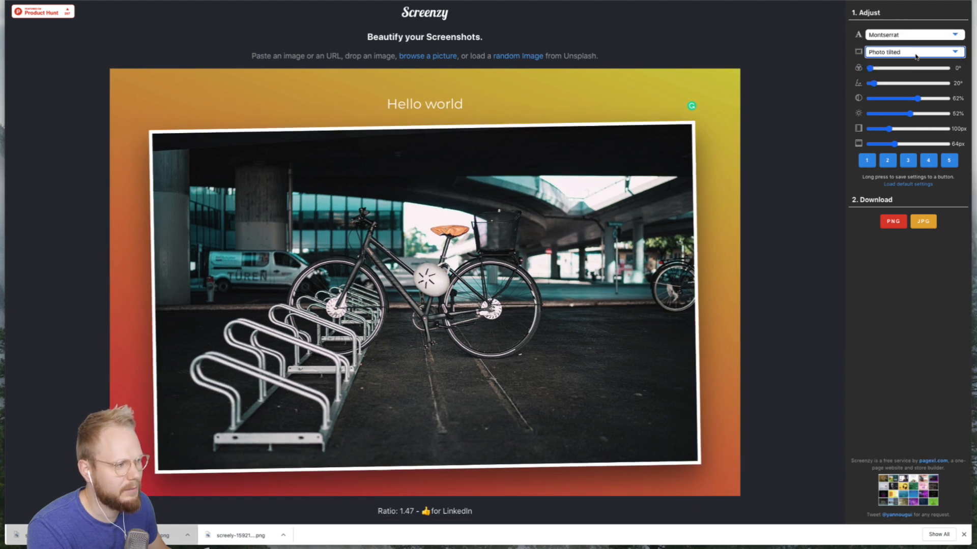
pyautogui.click(912, 52)
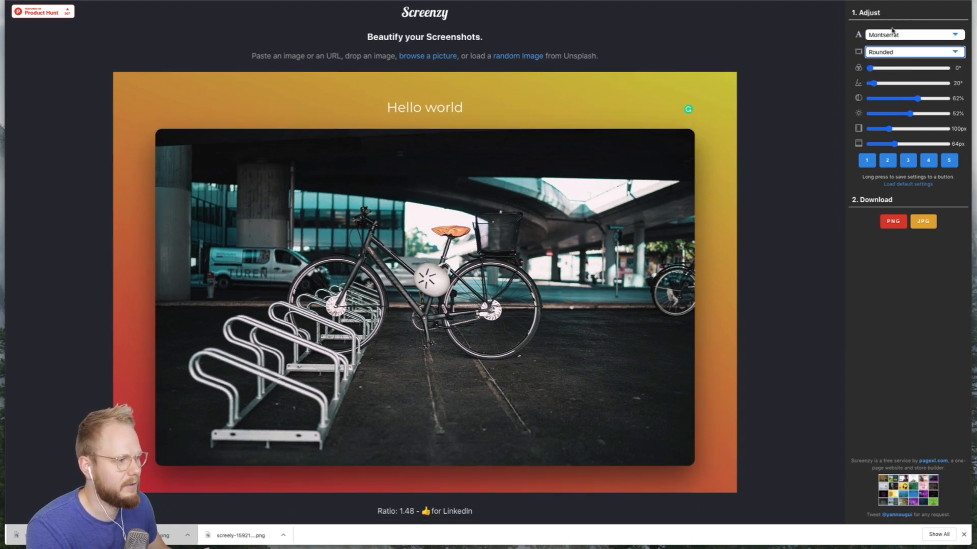
# Set the Hello world title font to Roboto after briefly trying Lora.
pyautogui.click(913, 52)
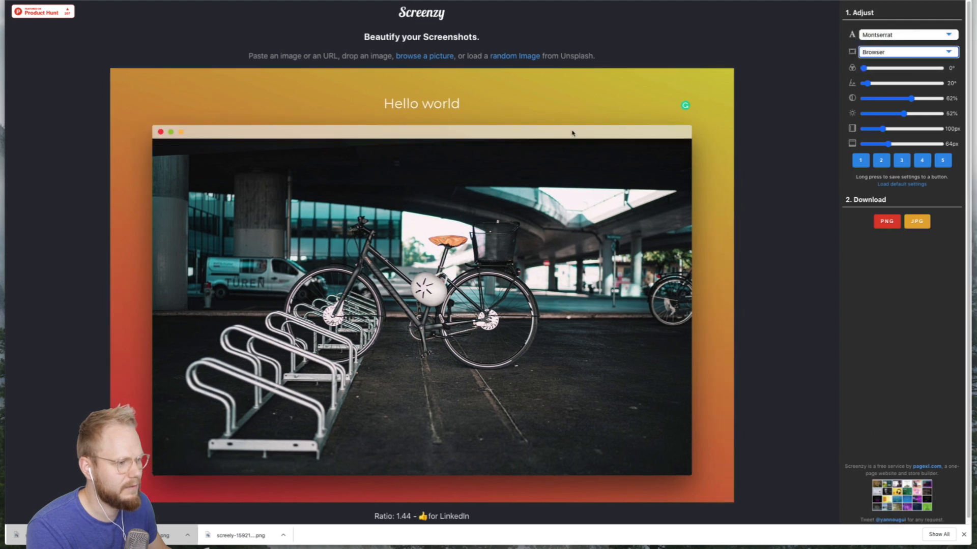
pyautogui.click(906, 34)
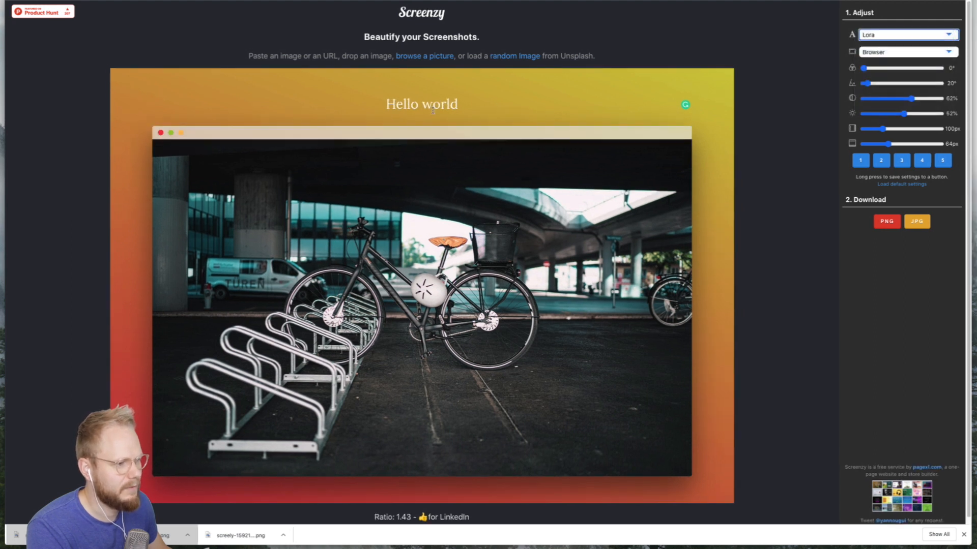
pyautogui.click(907, 34)
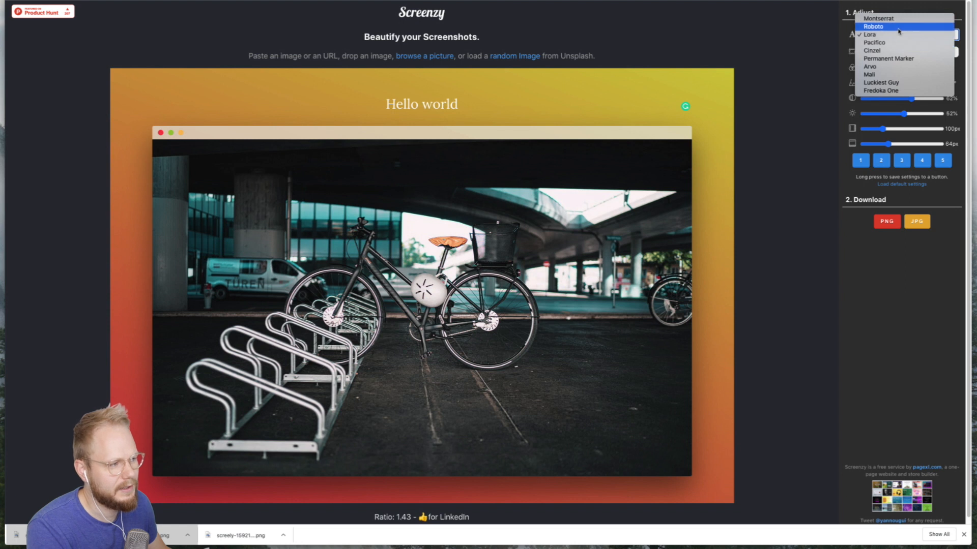
pyautogui.click(873, 26)
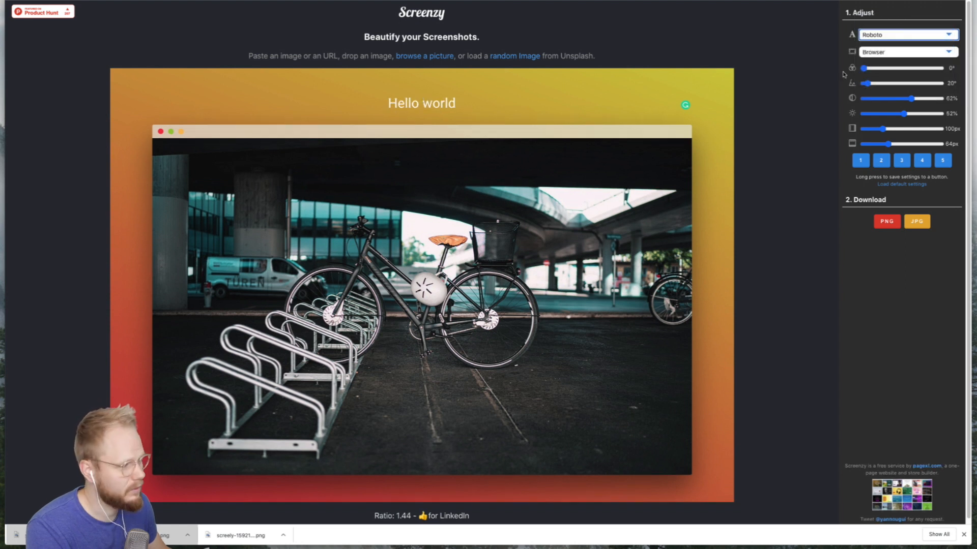
# Turn the background into a green gradient with adjusted angle and intensity, and widen padding.
pyautogui.moveTo(863, 69); pyautogui.dragTo(883, 69)
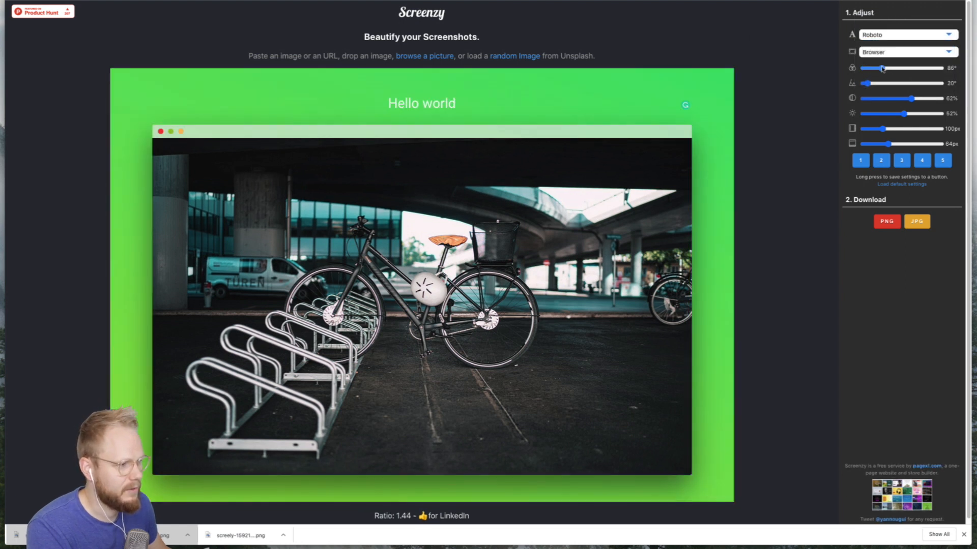
pyautogui.moveTo(882, 69); pyautogui.dragTo(875, 68)
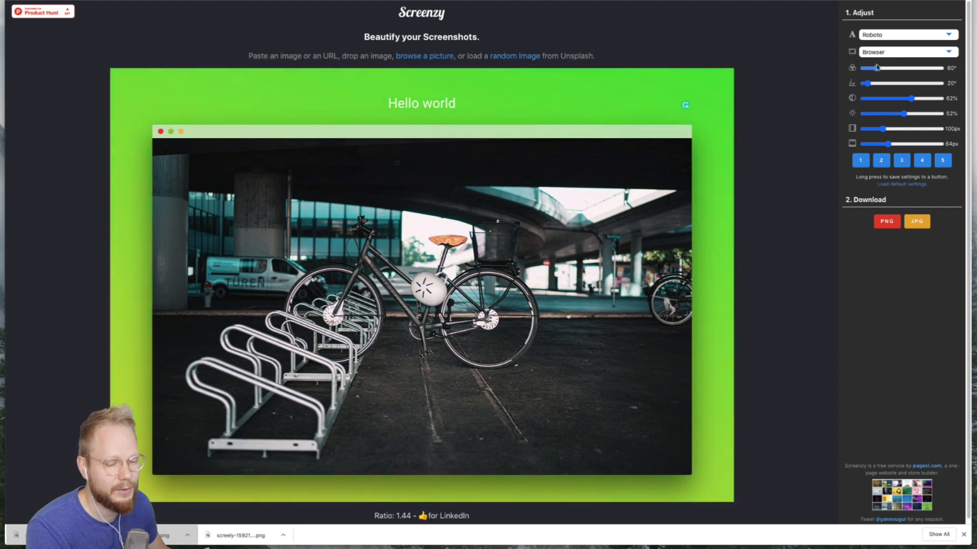
pyautogui.moveTo(863, 83); pyautogui.dragTo(909, 83)
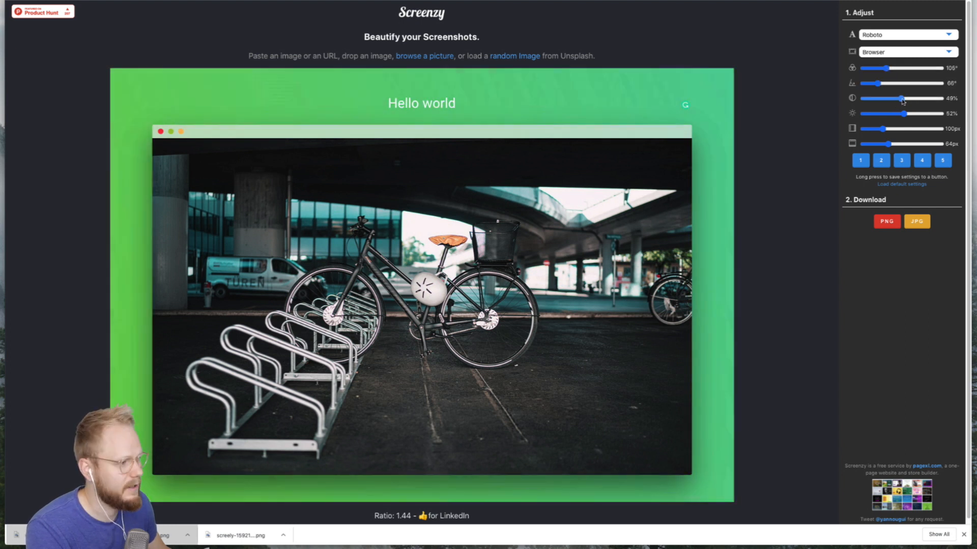
pyautogui.moveTo(902, 114); pyautogui.dragTo(907, 113)
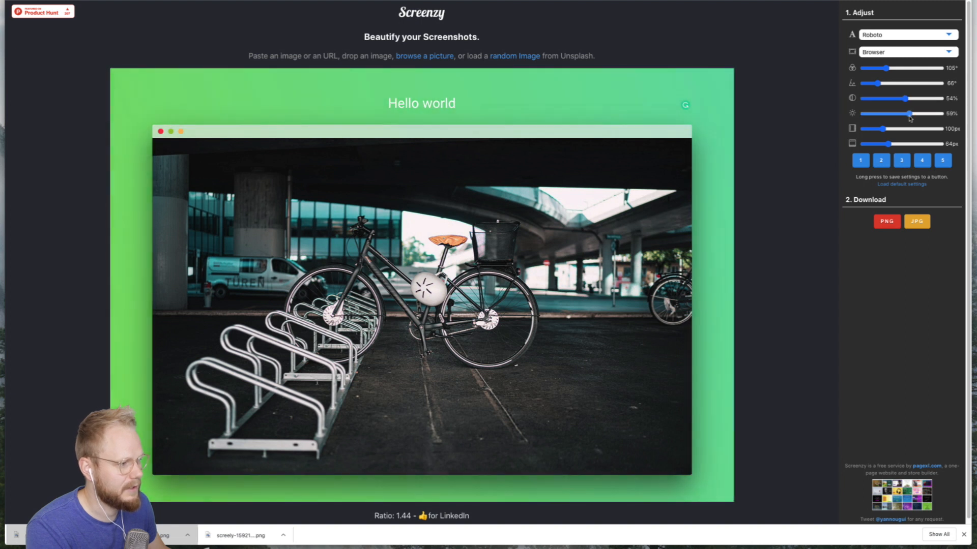
pyautogui.moveTo(879, 128); pyautogui.dragTo(913, 128)
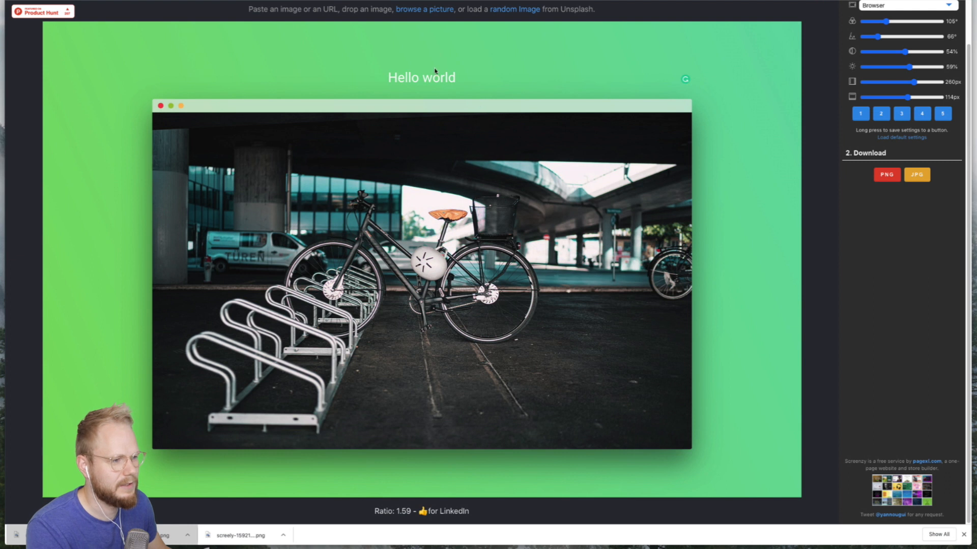
# Download the green-gradient bike mockup as a JPG.
pyautogui.click(422, 77)
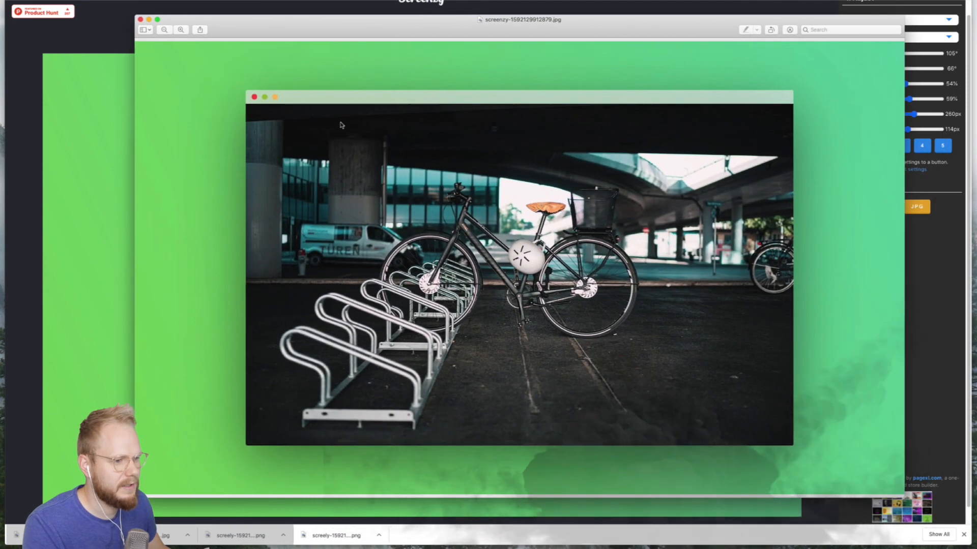
pyautogui.moveTo(531, 424)
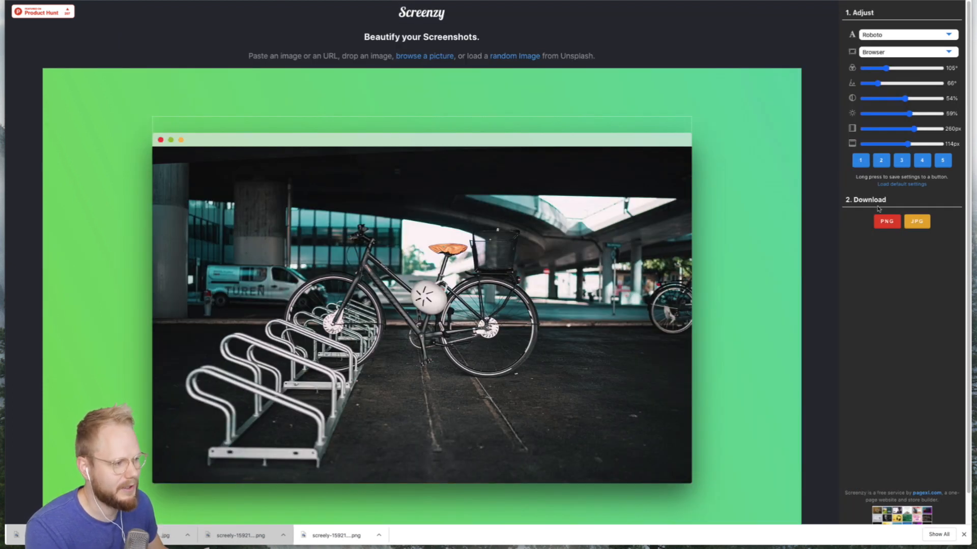
pyautogui.click(860, 160)
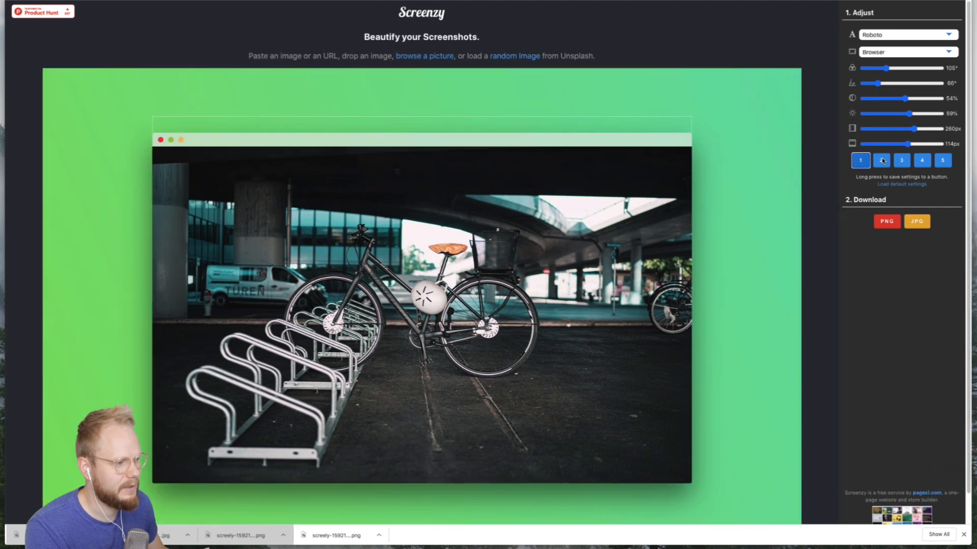
pyautogui.click(928, 161)
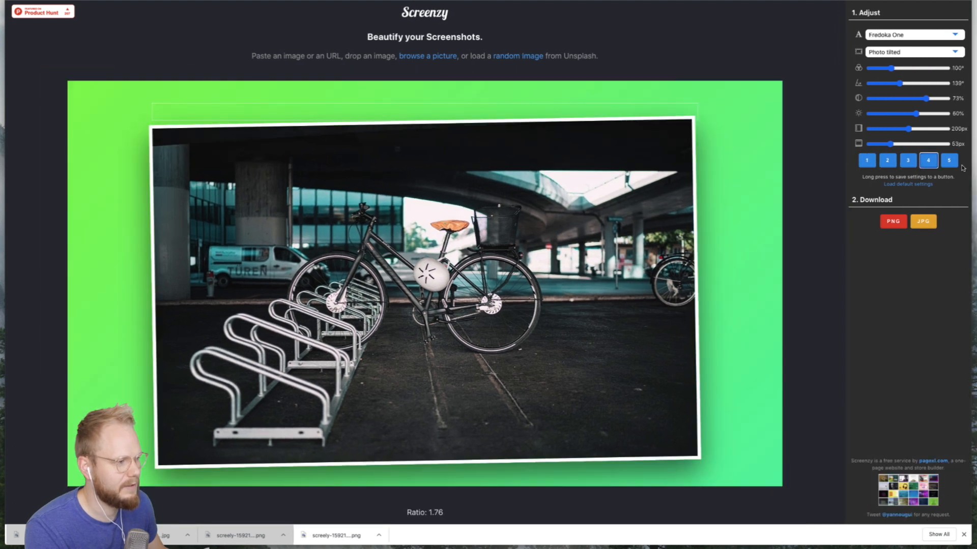
pyautogui.click(908, 160)
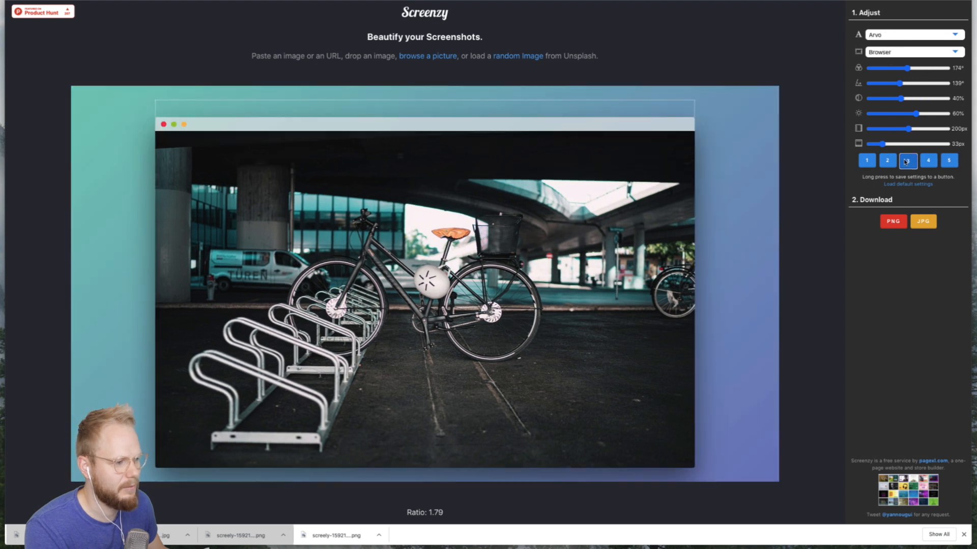
pyautogui.click(861, 160)
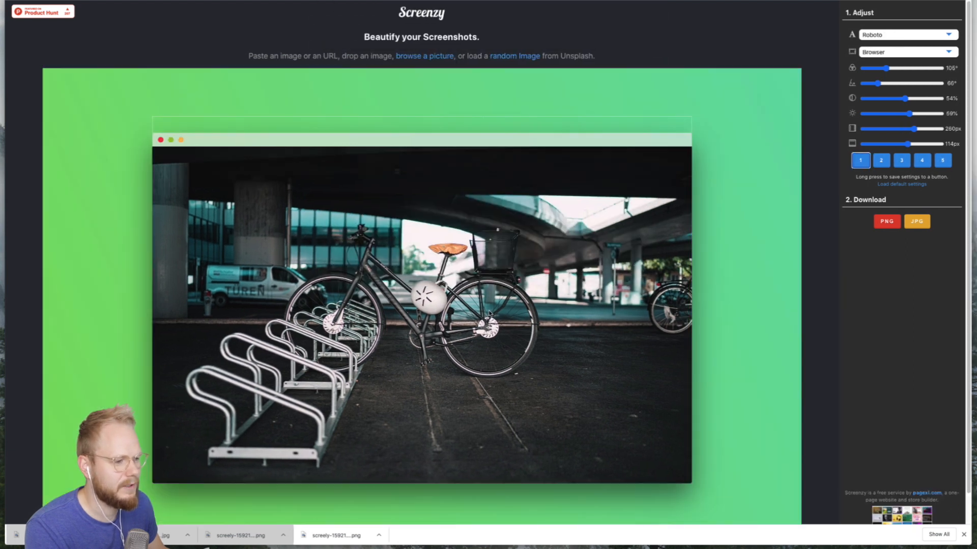
pyautogui.click(424, 55)
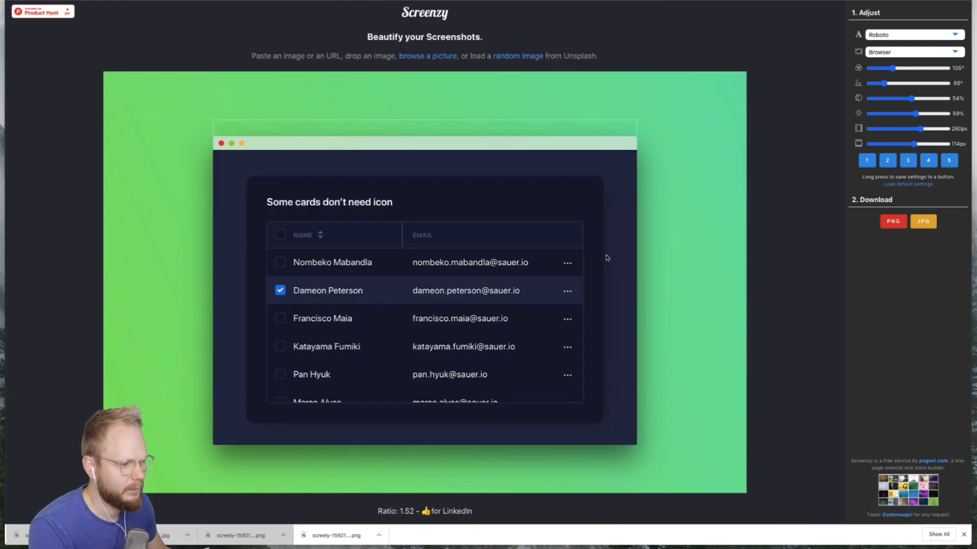
pyautogui.moveTo(514, 235)
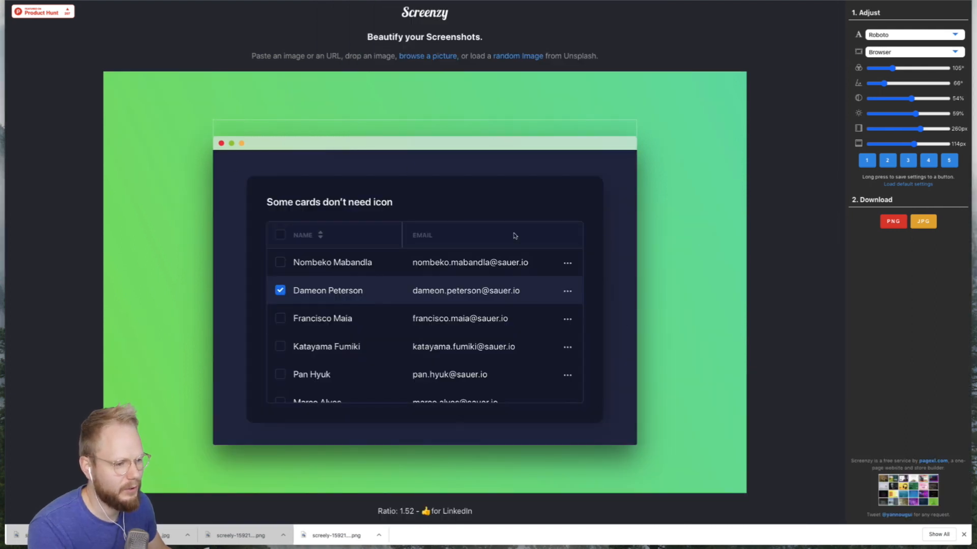
pyautogui.moveTo(603, 111)
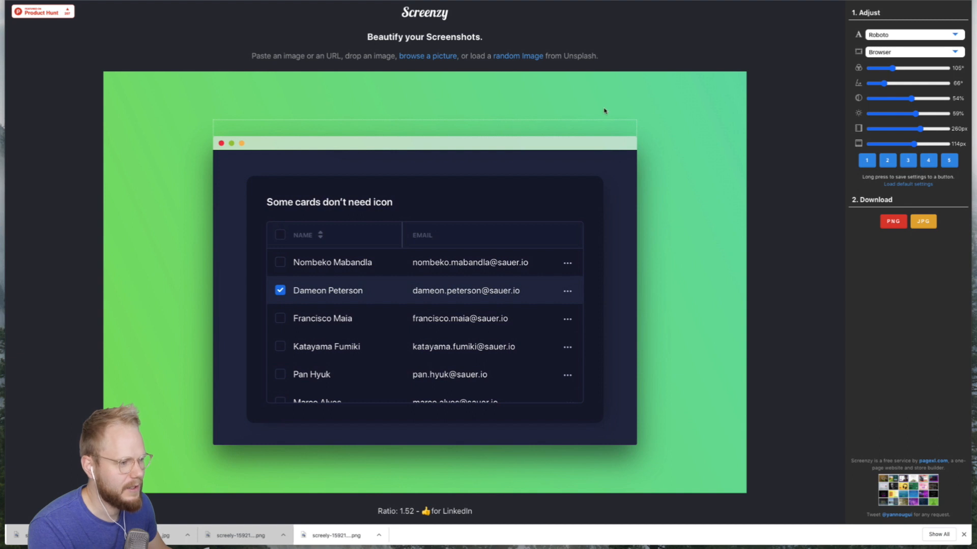
pyautogui.moveTo(667, 175)
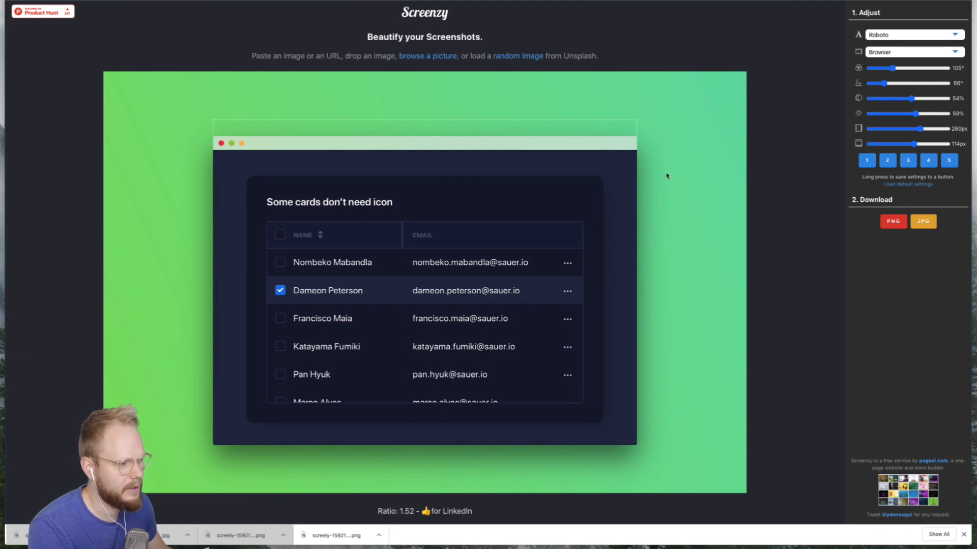
# Set the gradient hue to about 201° for blue-purple and download the card as JPG.
pyautogui.moveTo(879, 68); pyautogui.dragTo(914, 69)
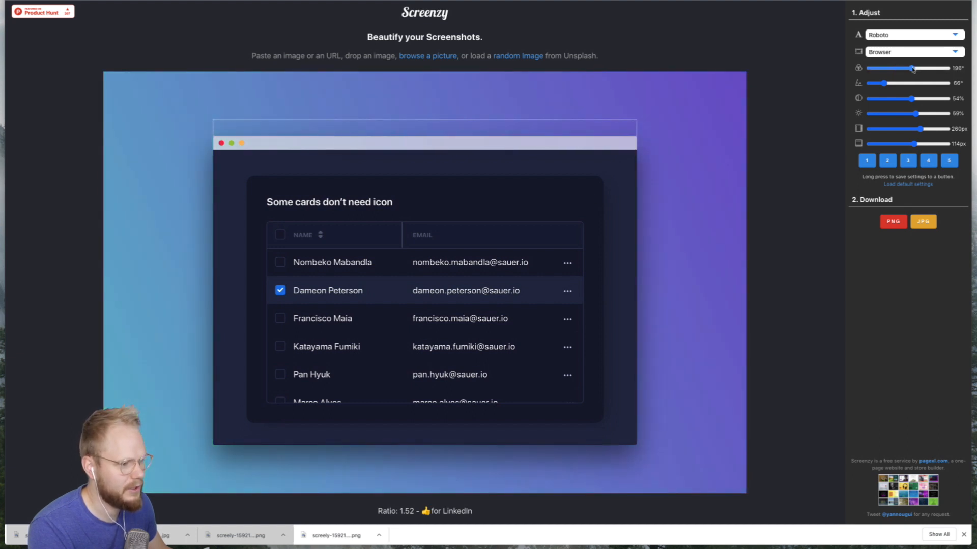
pyautogui.moveTo(912, 69); pyautogui.dragTo(917, 69)
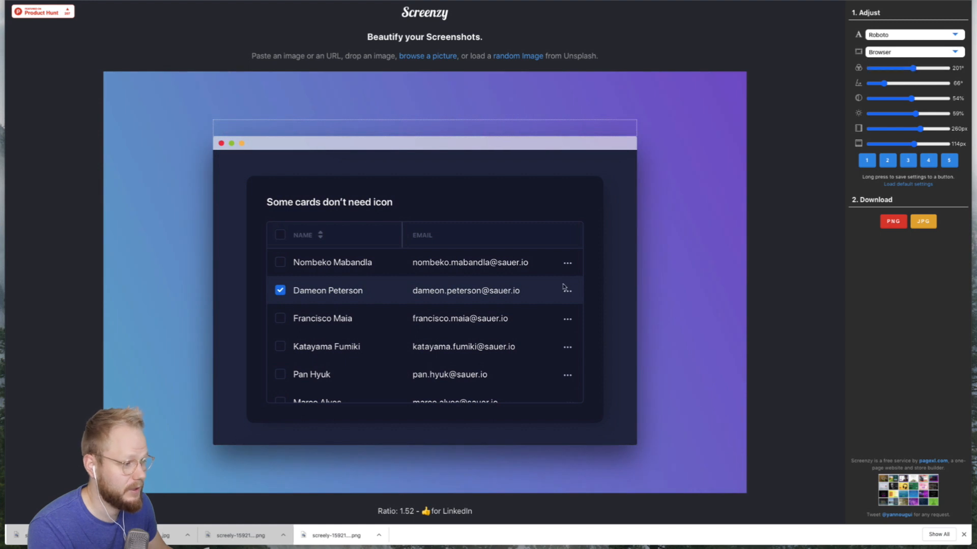
pyautogui.click(922, 222)
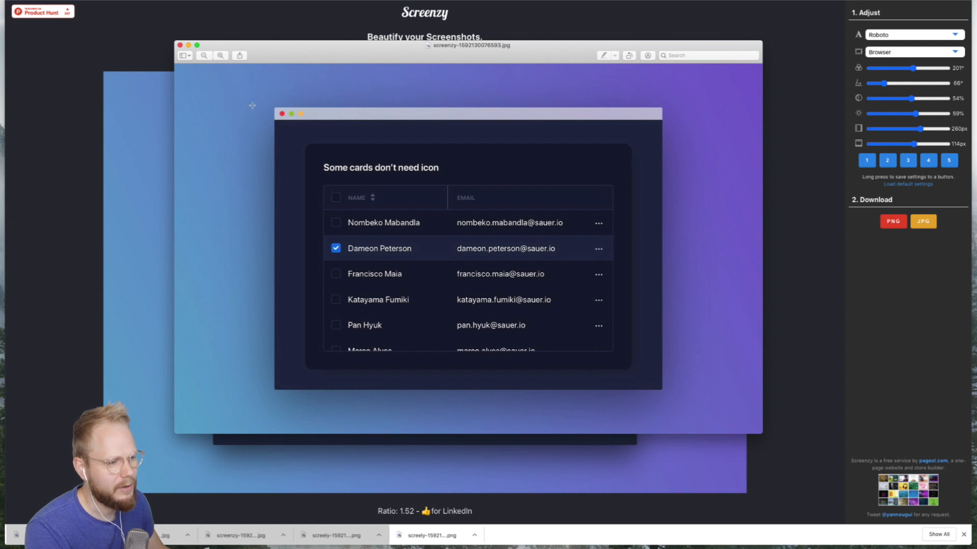
pyautogui.moveTo(625, 185)
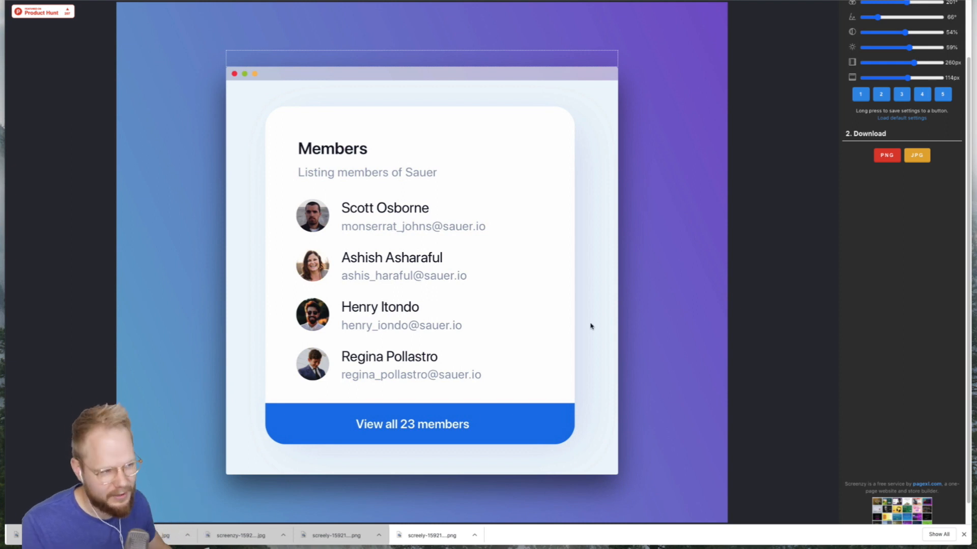
pyautogui.moveTo(454, 266)
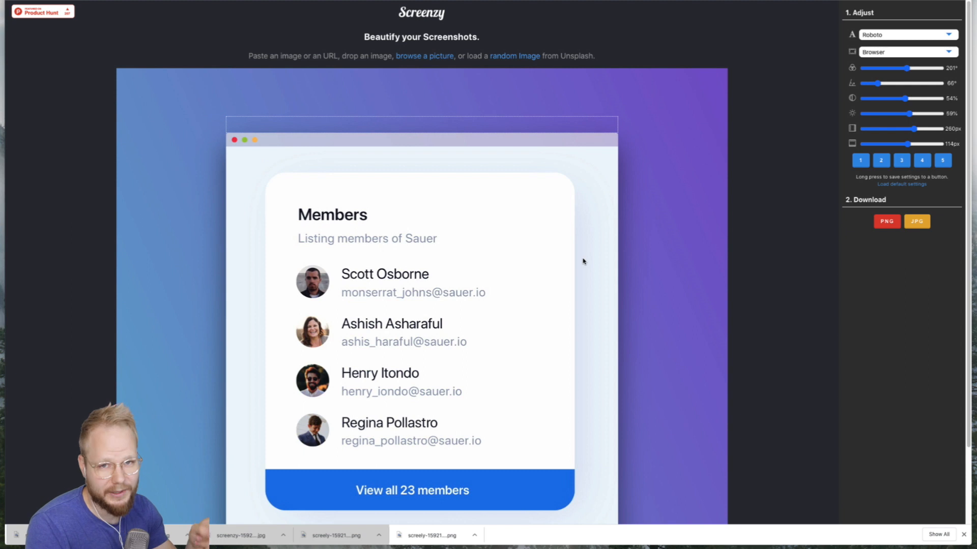
# Shift the Members card's background gradient hue toward pink and red.
pyautogui.moveTo(906, 68); pyautogui.dragTo(931, 68)
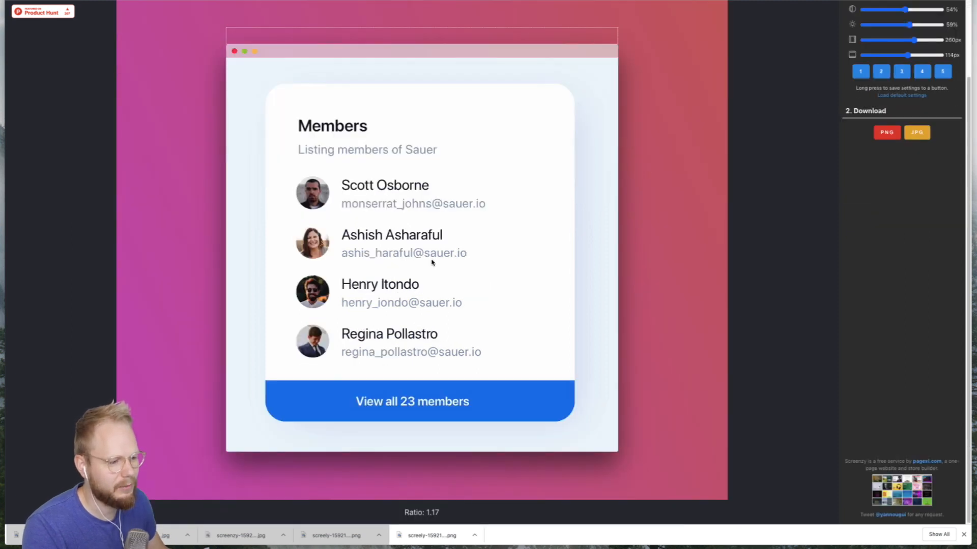
pyautogui.scroll(3)
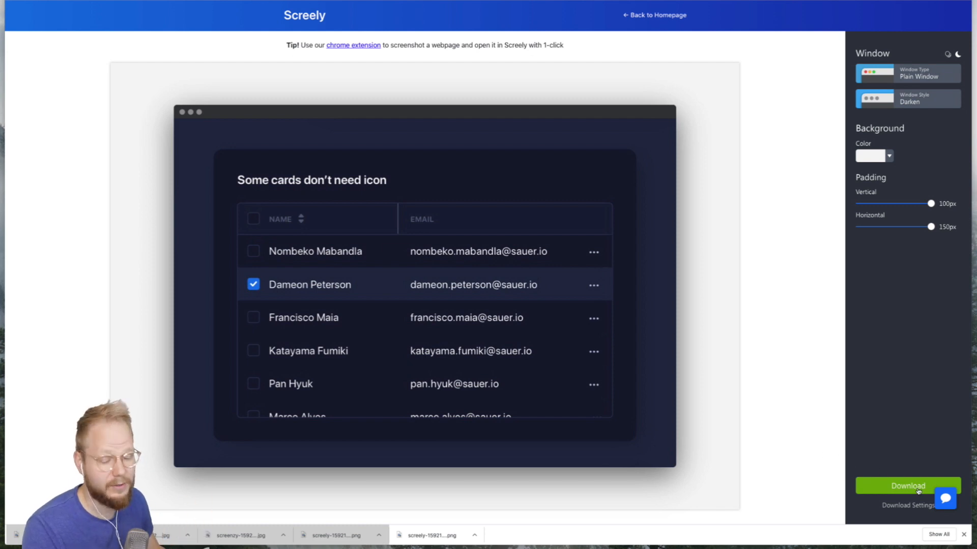
pyautogui.moveTo(685, 316)
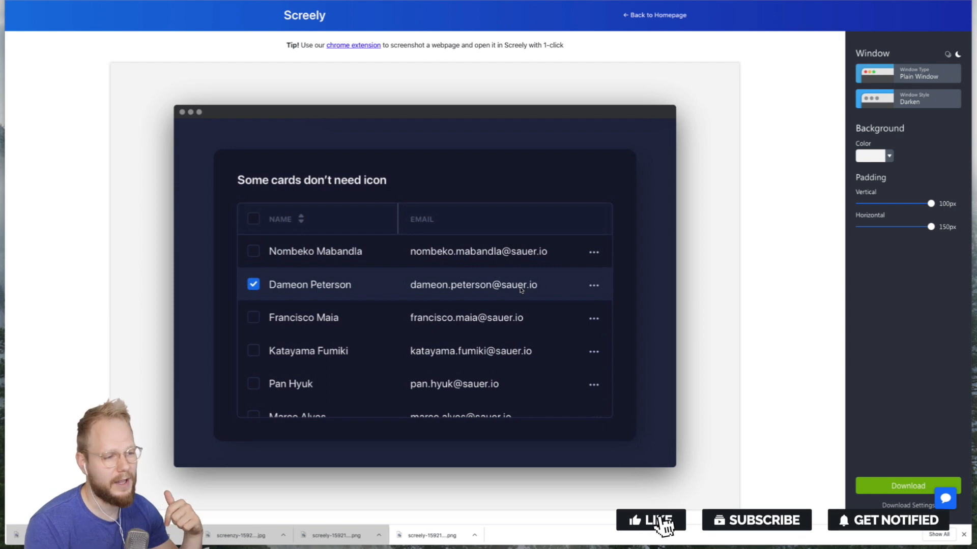
# Bring up Screely with the dark user-list card in a Plain Darken window on light background.
pyautogui.click(651, 520)
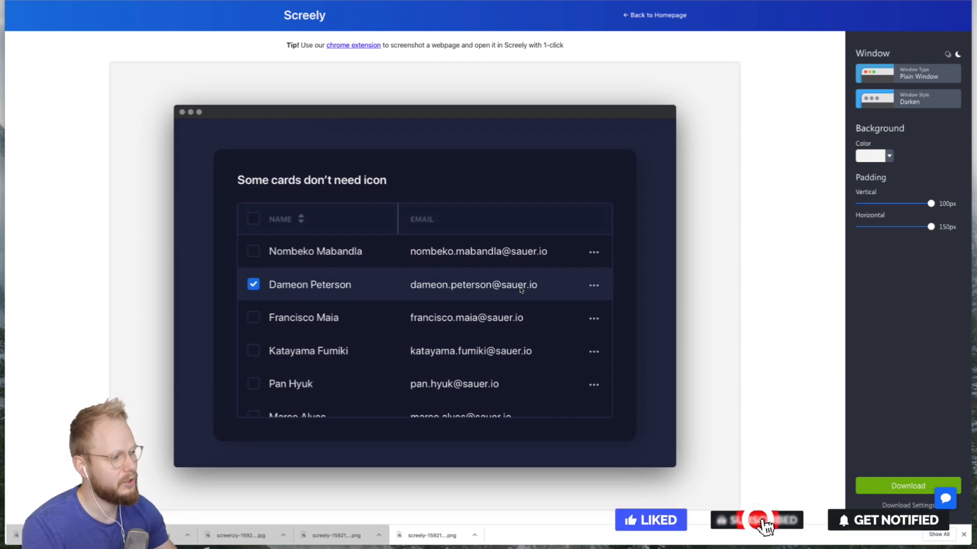